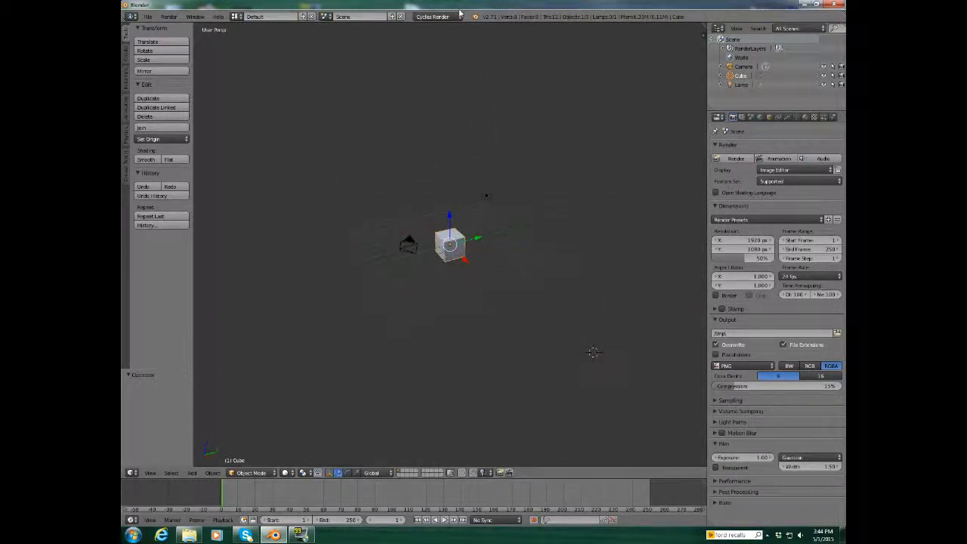
- Delete the default cube and lamp, leaving only the camera
click(433, 17)
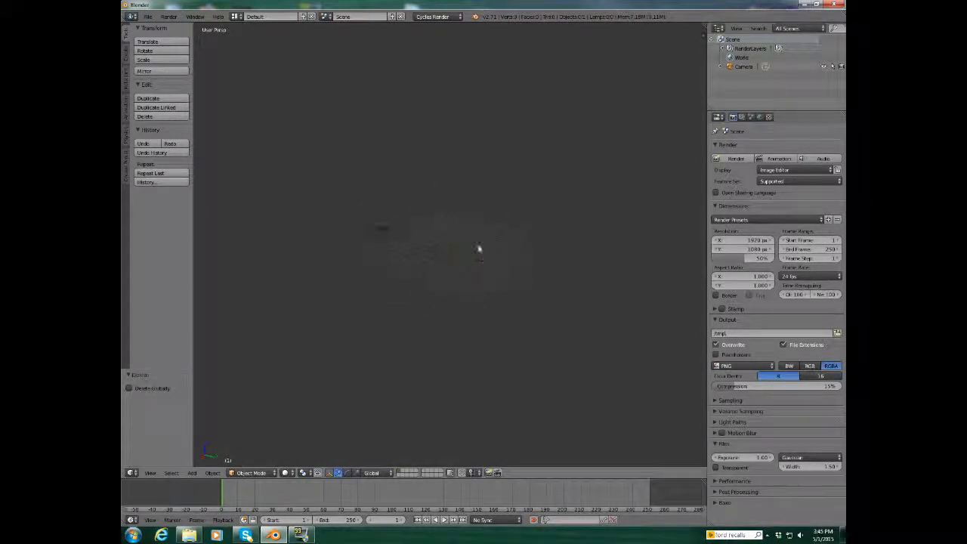
- Add a mesh plane and enlarge it into a ground surface
click(192, 472)
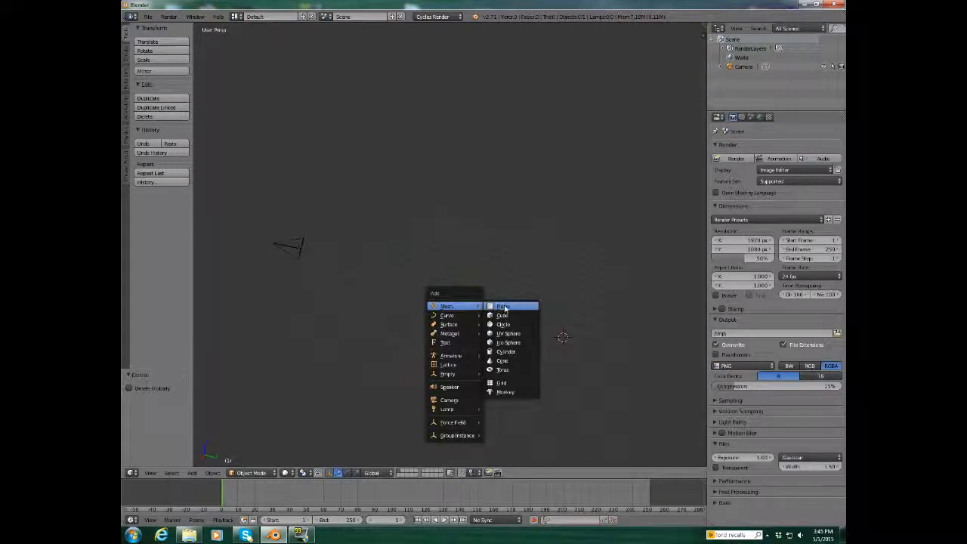
click(502, 306)
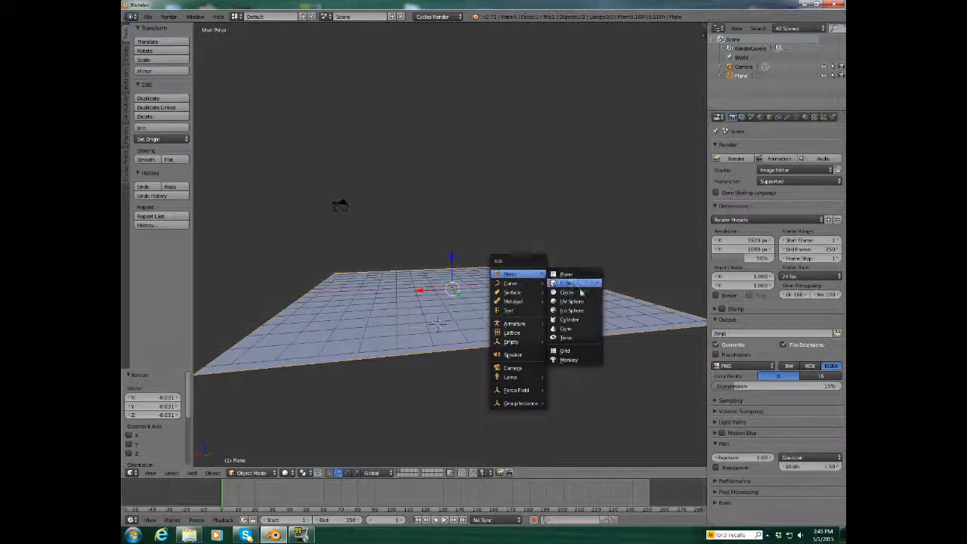
- Add a cylinder at the plane's centre and adjust its creation settings
click(569, 319)
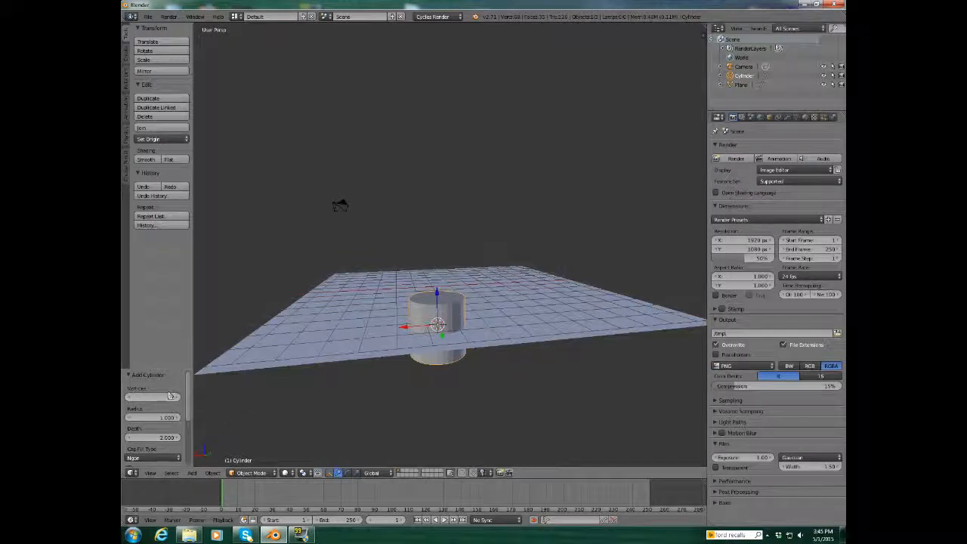
click(151, 398)
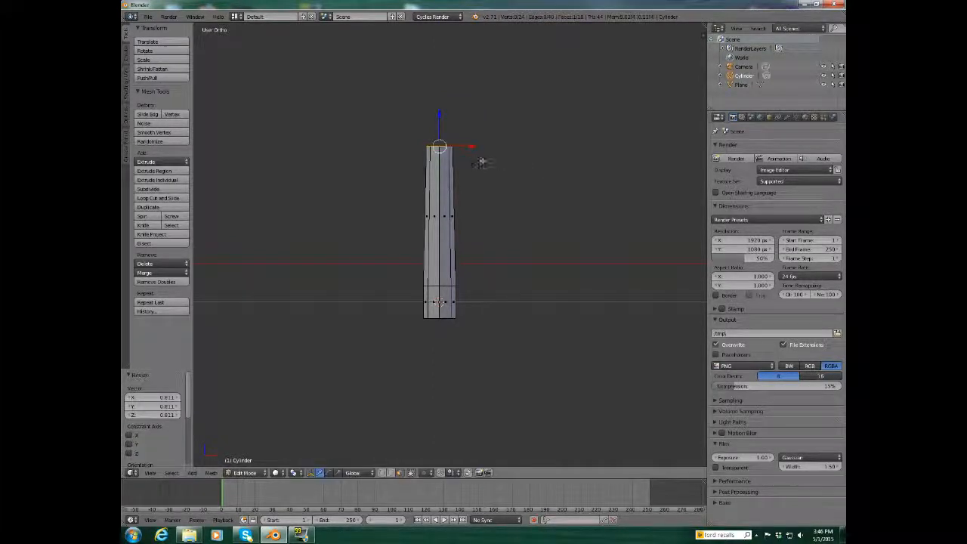
- Rotate the blade's top loops so its tip bends over sideways
drag(439, 148, 457, 148)
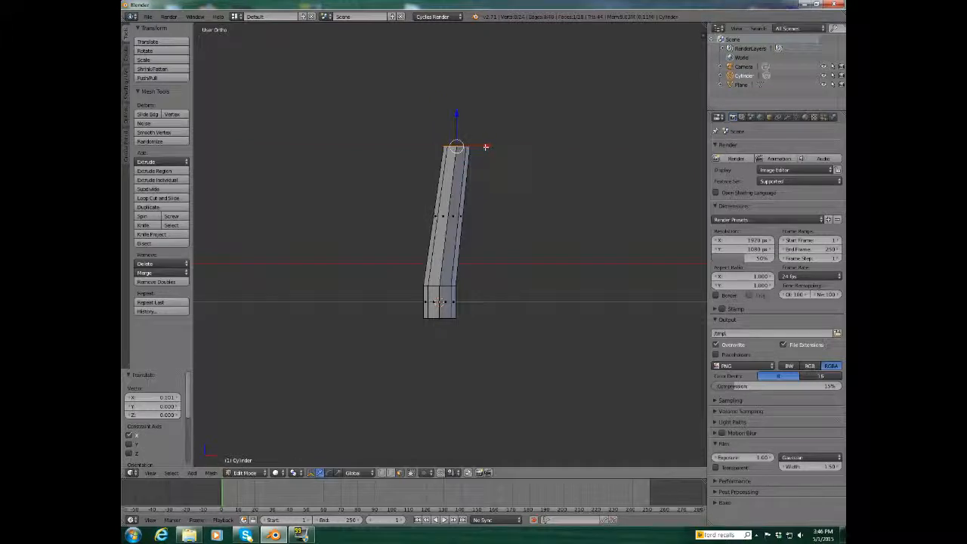
drag(456, 148, 448, 184)
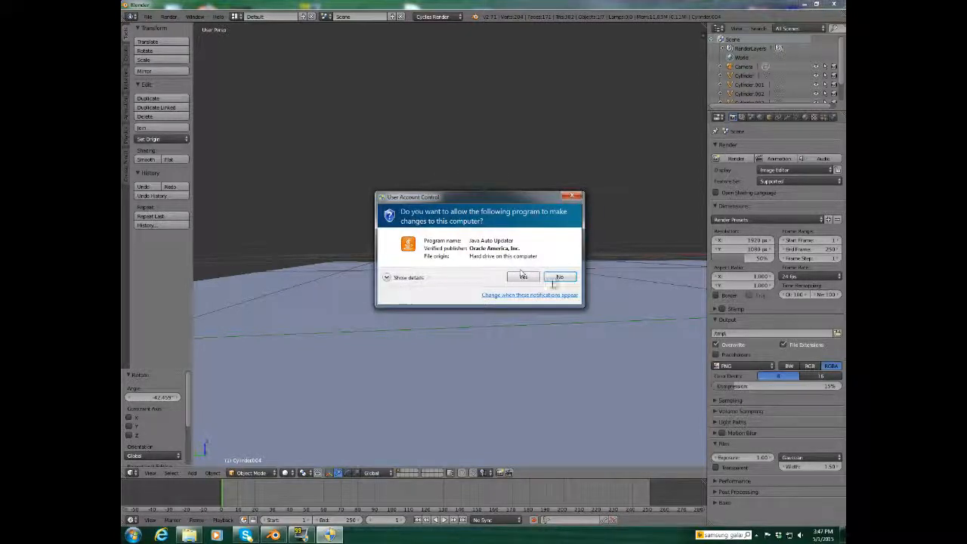
- Dismiss the system update prompt while duplicating blades into a tuft
click(559, 275)
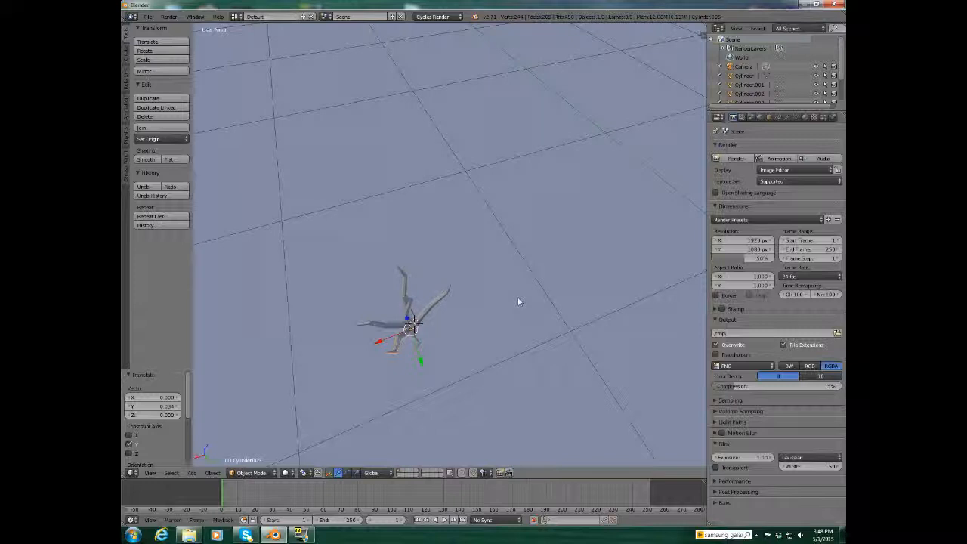
- Give the blades a new material with a green diffuse colour
click(806, 117)
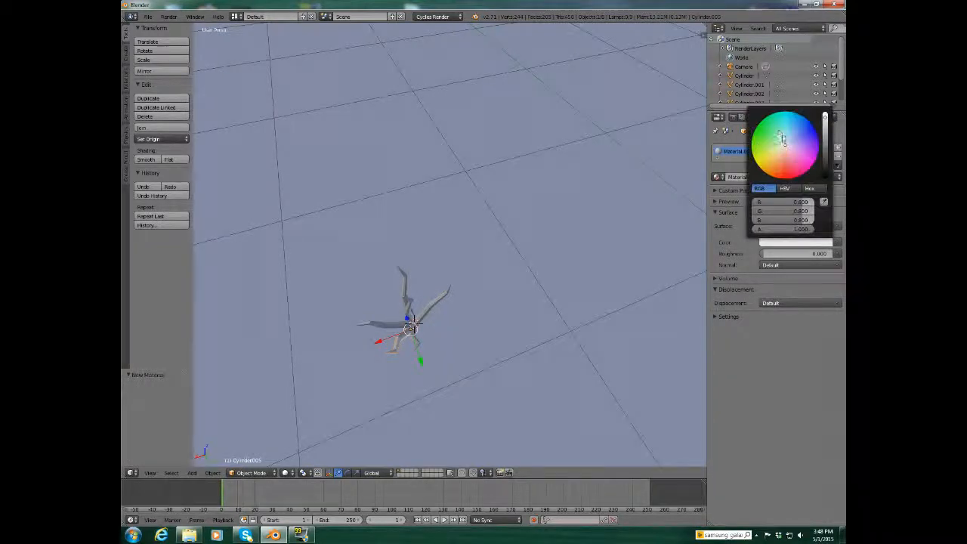
click(778, 134)
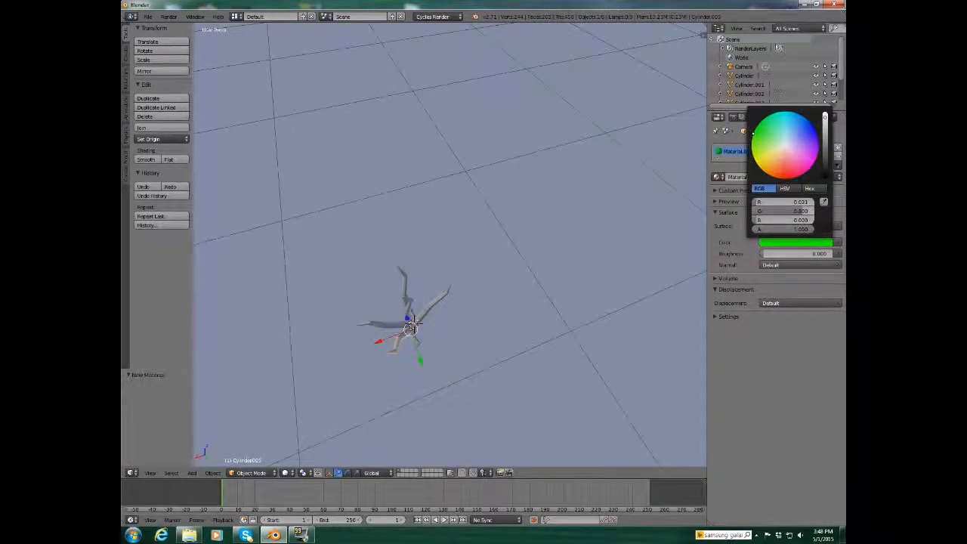
click(756, 137)
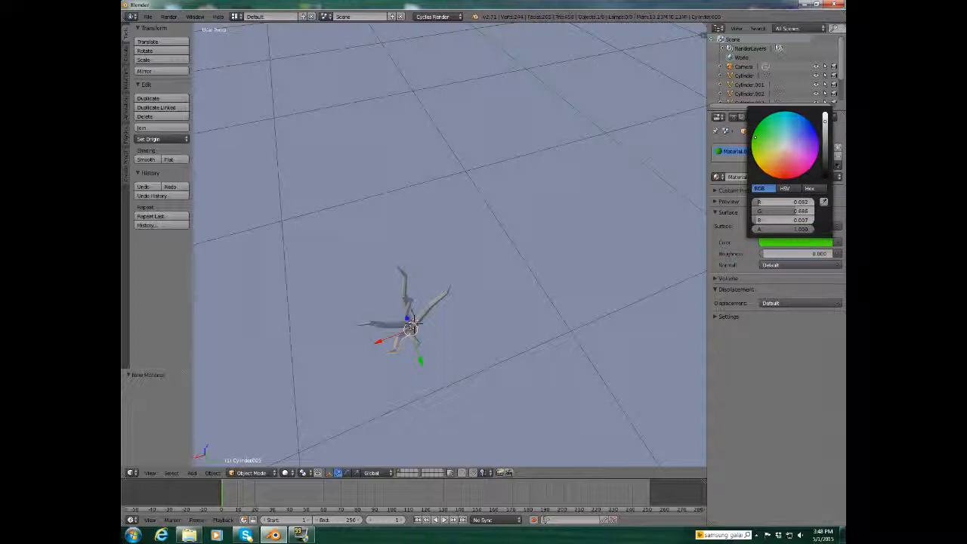
click(760, 145)
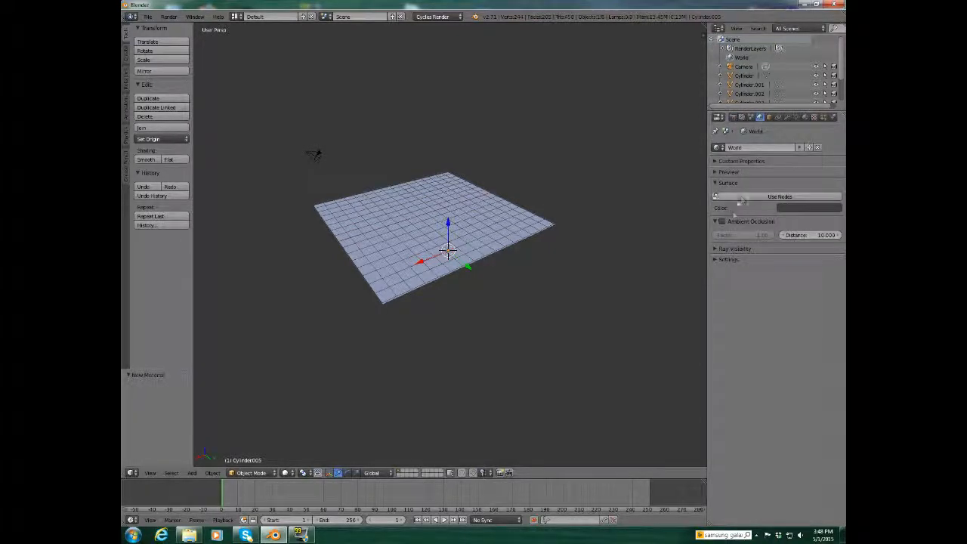
- Enable Ambient Occlusion in the World settings and select the ground plane
click(723, 221)
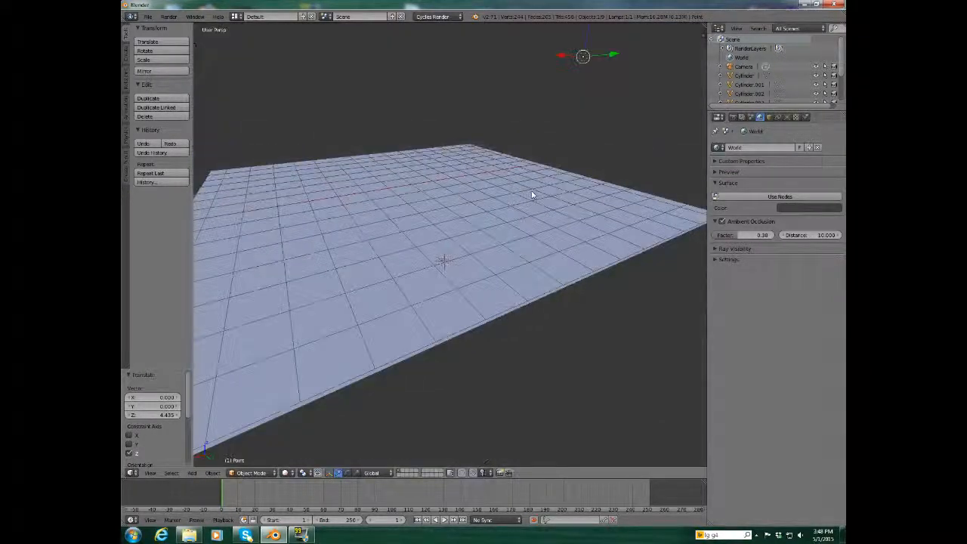
click(787, 118)
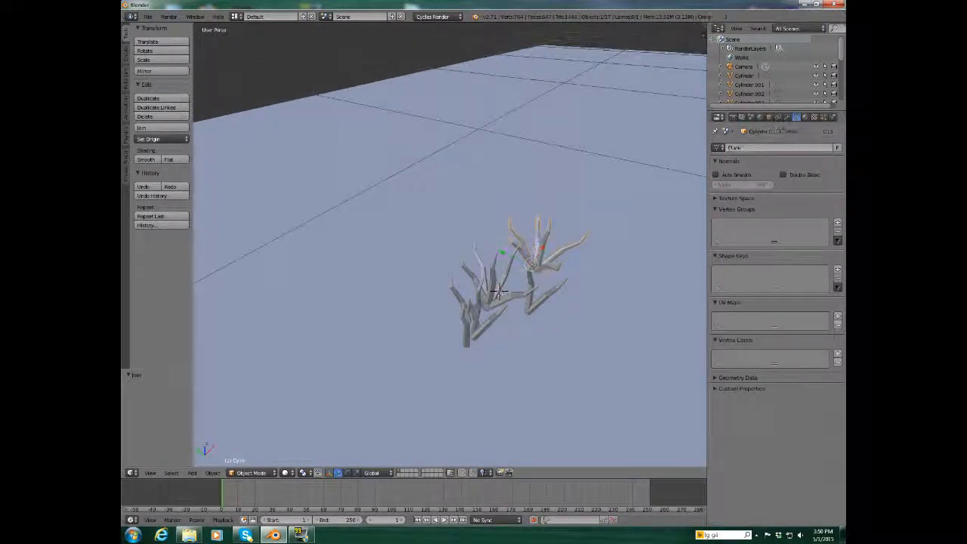
- Select the duplicated grass clump placed across the plane
click(537, 257)
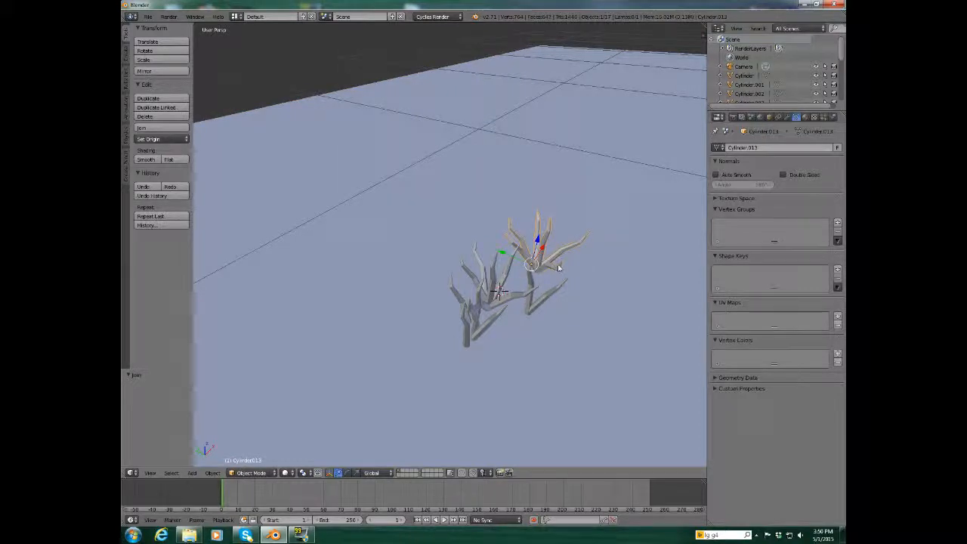